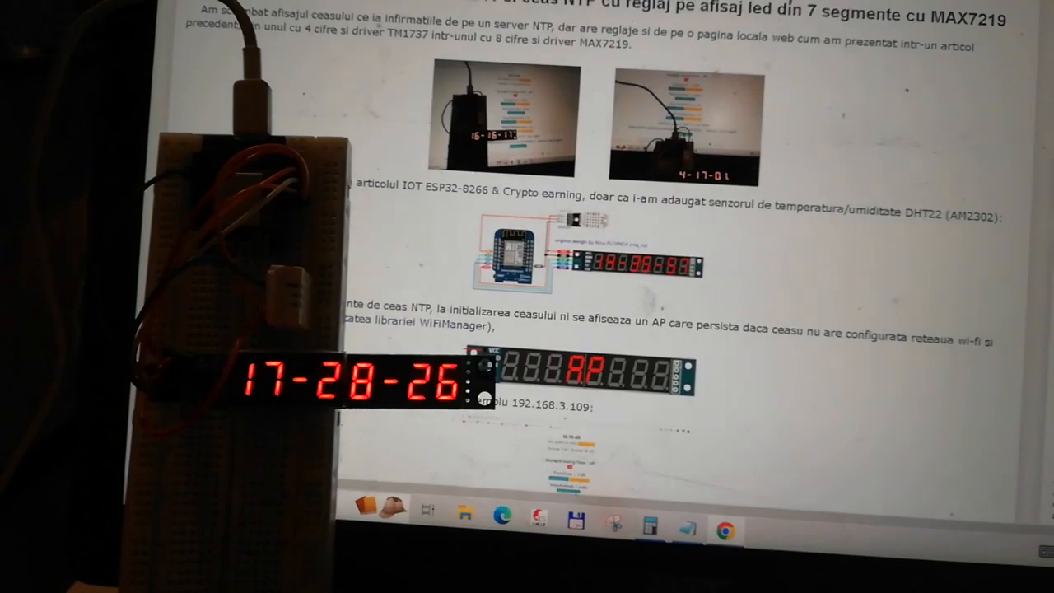
Step: Scroll down the blog article toward the clock's local IP address link
{"action": "scroll", "scroll_direction": "down", "scroll_amount": 3}
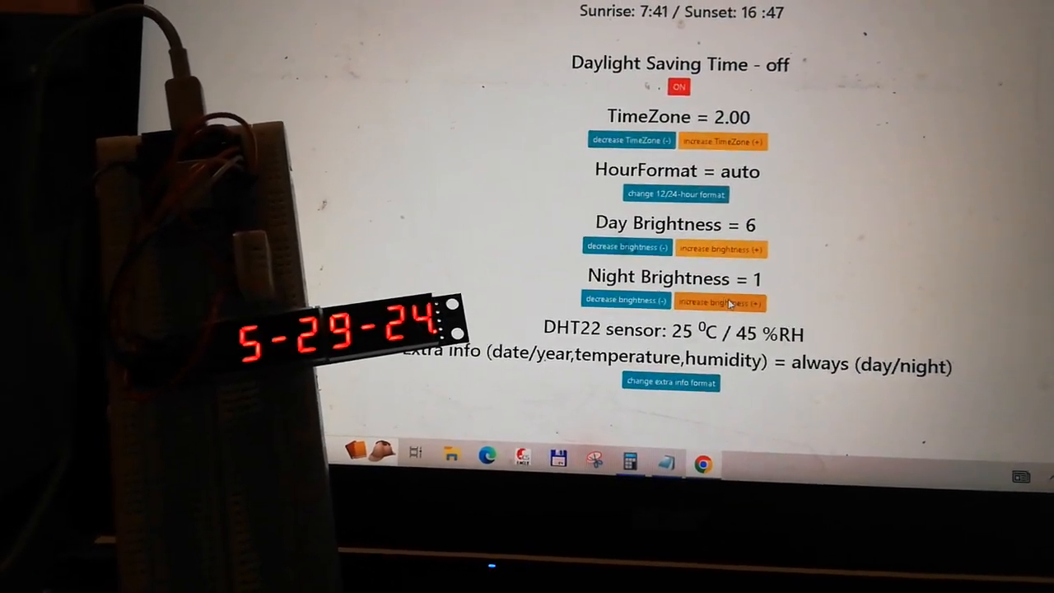
{"action": "left_click", "coordinate": [720, 247]}
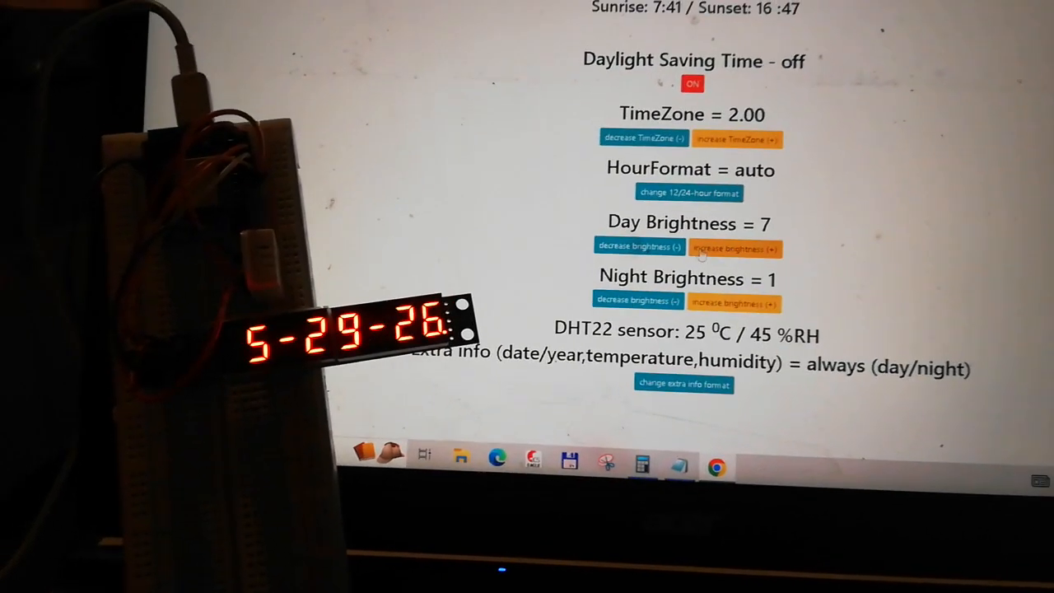
{"action": "left_click", "coordinate": [638, 247]}
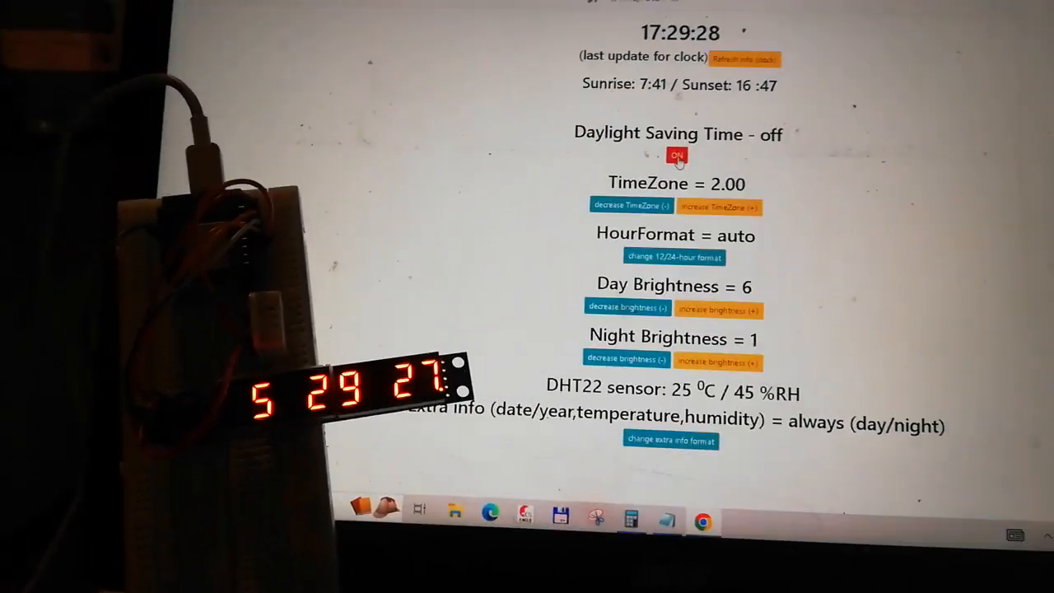
{"action": "left_click", "coordinate": [677, 155]}
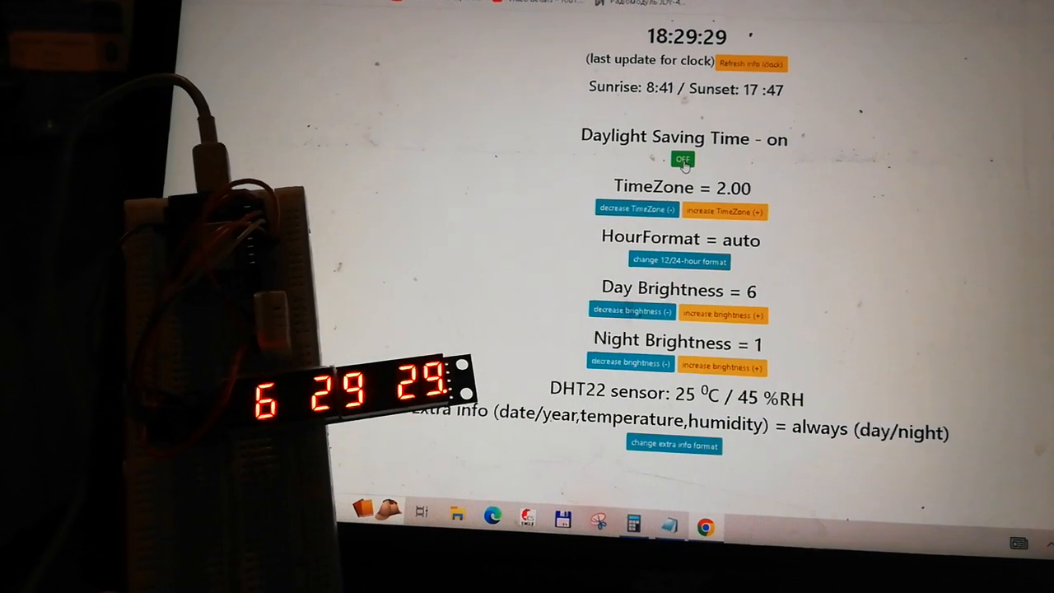
{"action": "left_click", "coordinate": [681, 158]}
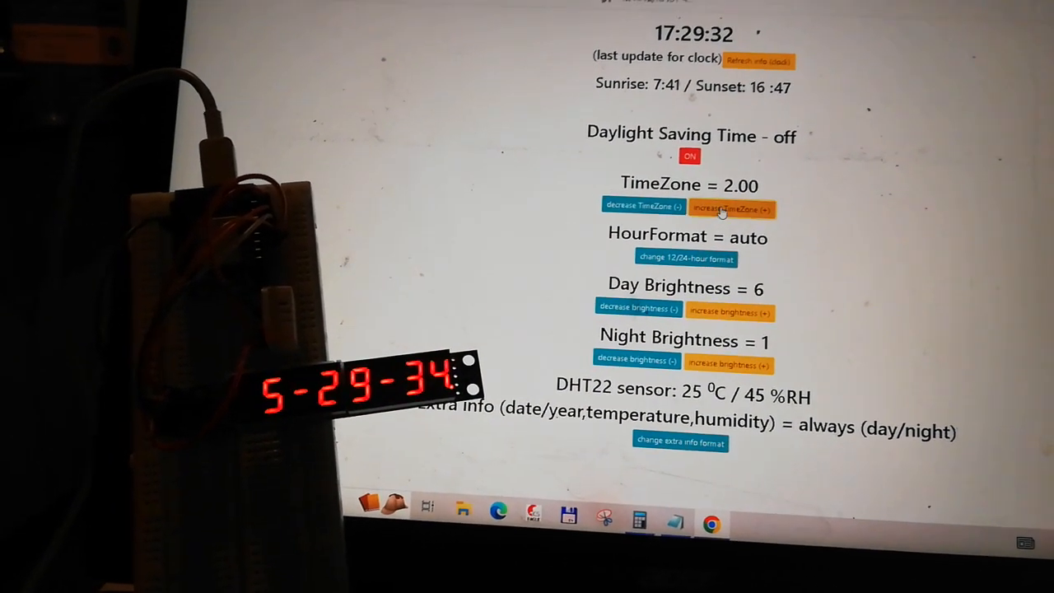
{"action": "left_click", "coordinate": [731, 207]}
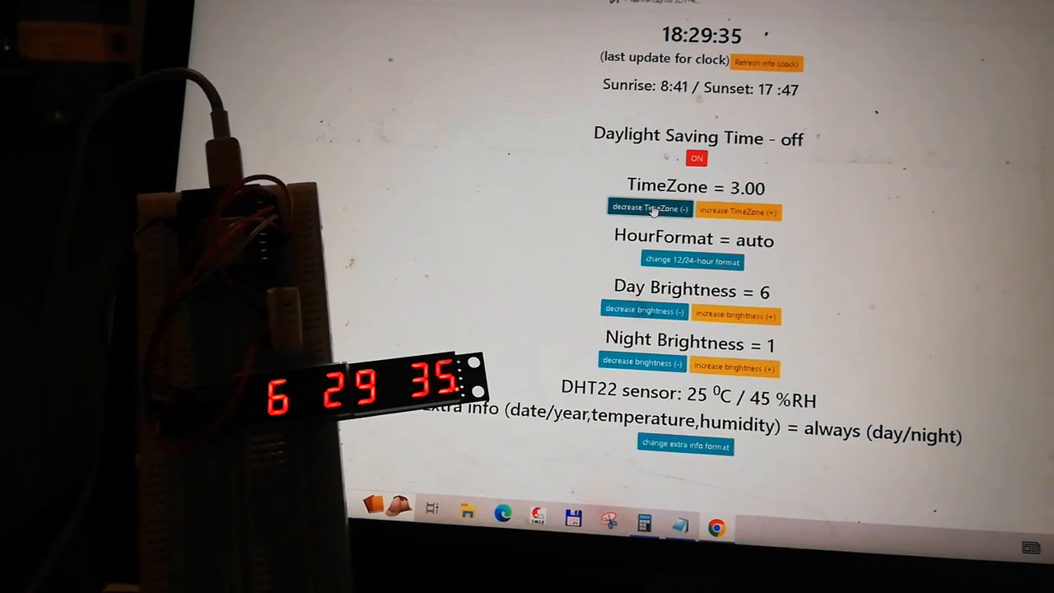
{"action": "left_click", "coordinate": [649, 207]}
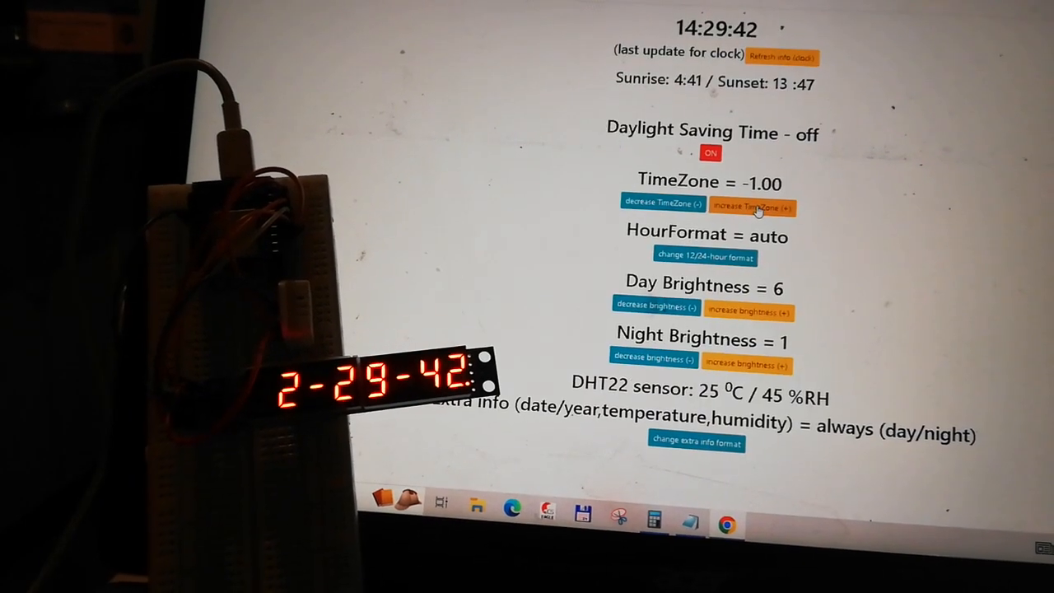
{"action": "left_click", "coordinate": [754, 204]}
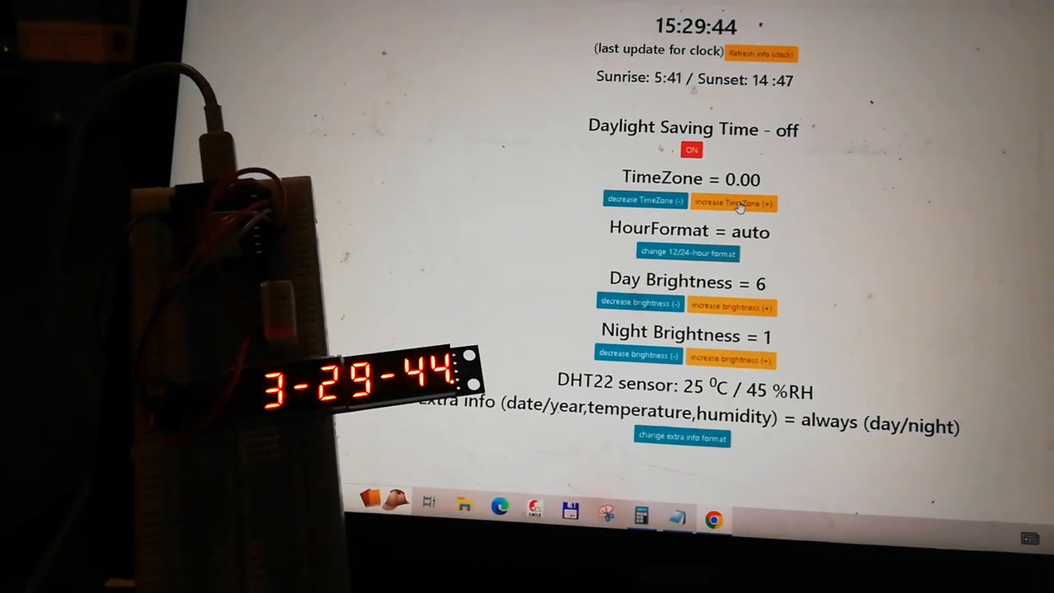
{"action": "left_click", "coordinate": [731, 204]}
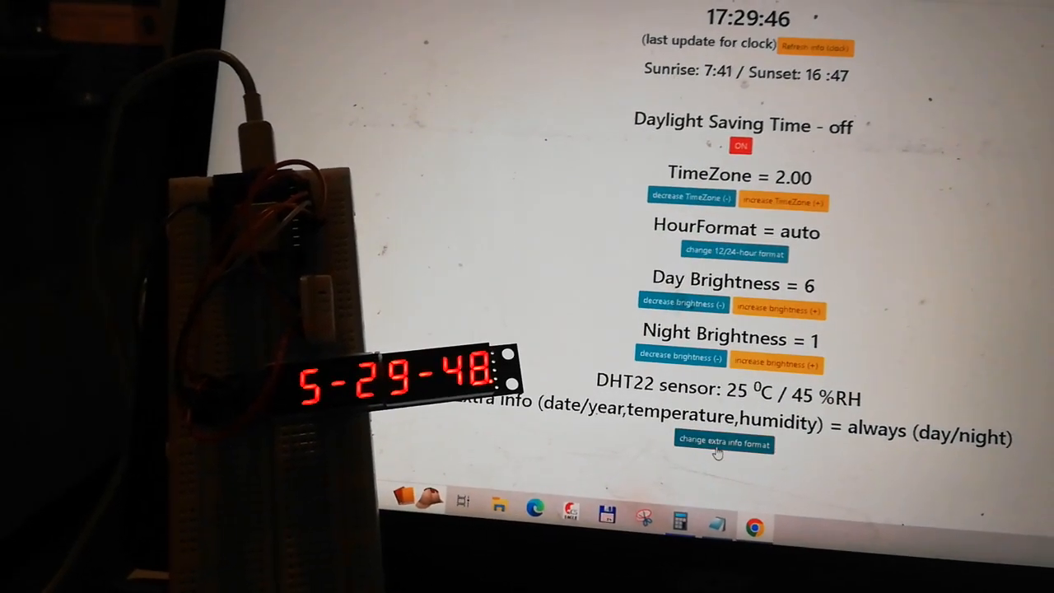
Step: Cycle the extra info format from always through never to 'just on daytime'
{"action": "left_click", "coordinate": [723, 443]}
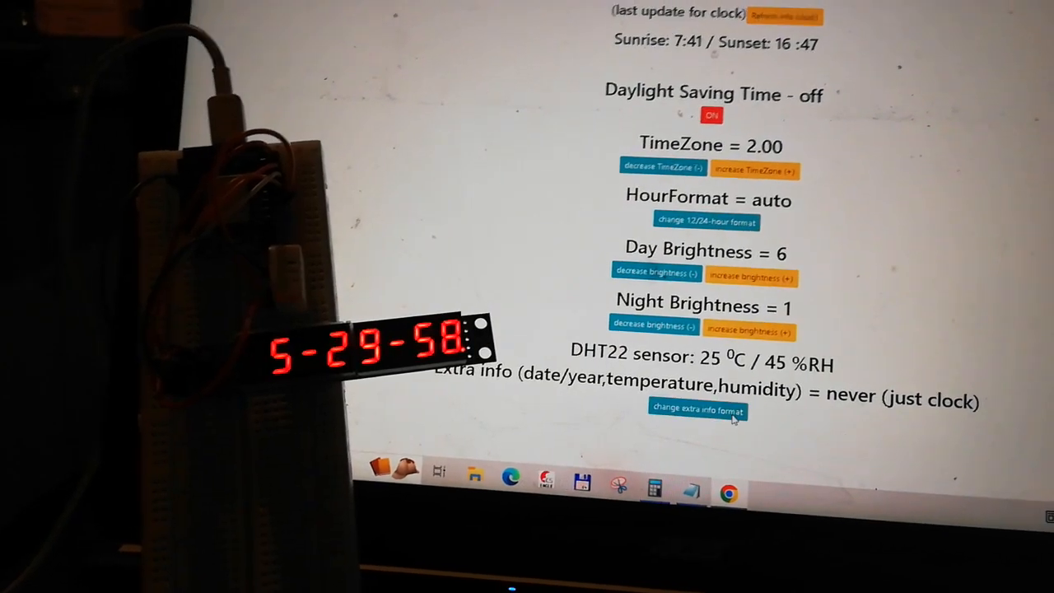
{"action": "left_click", "coordinate": [696, 411]}
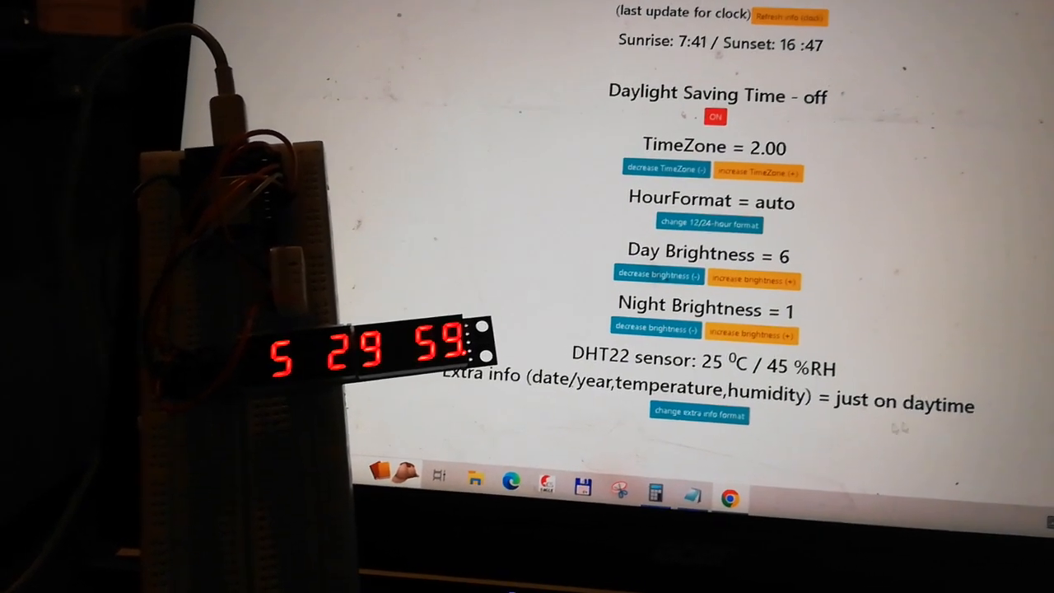